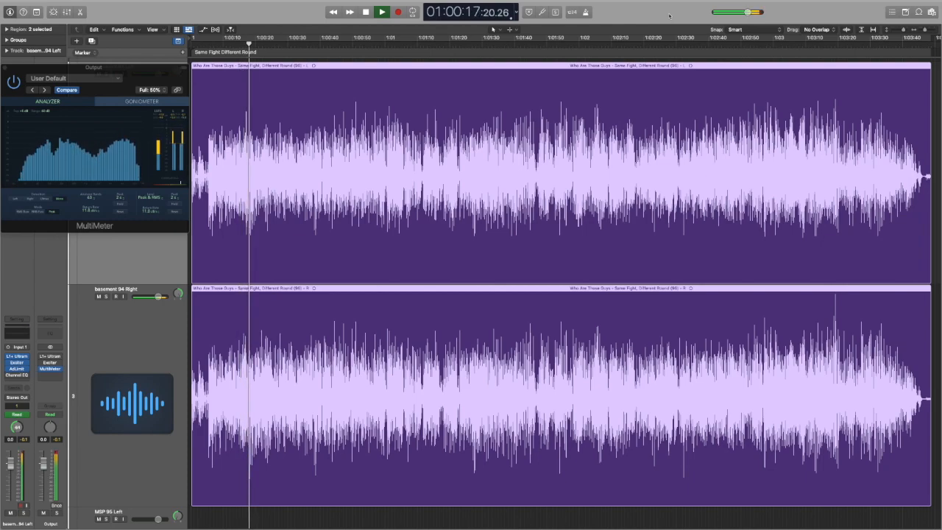
pyautogui.click(381, 12)
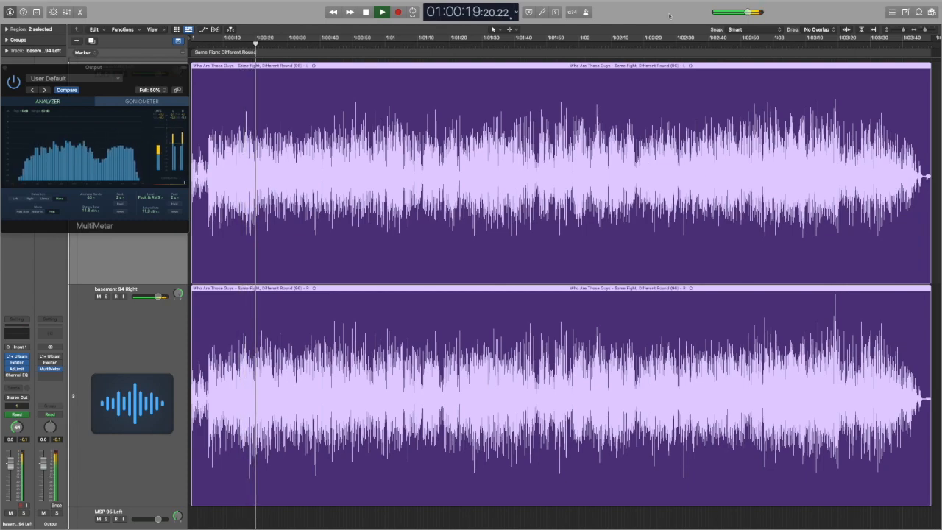